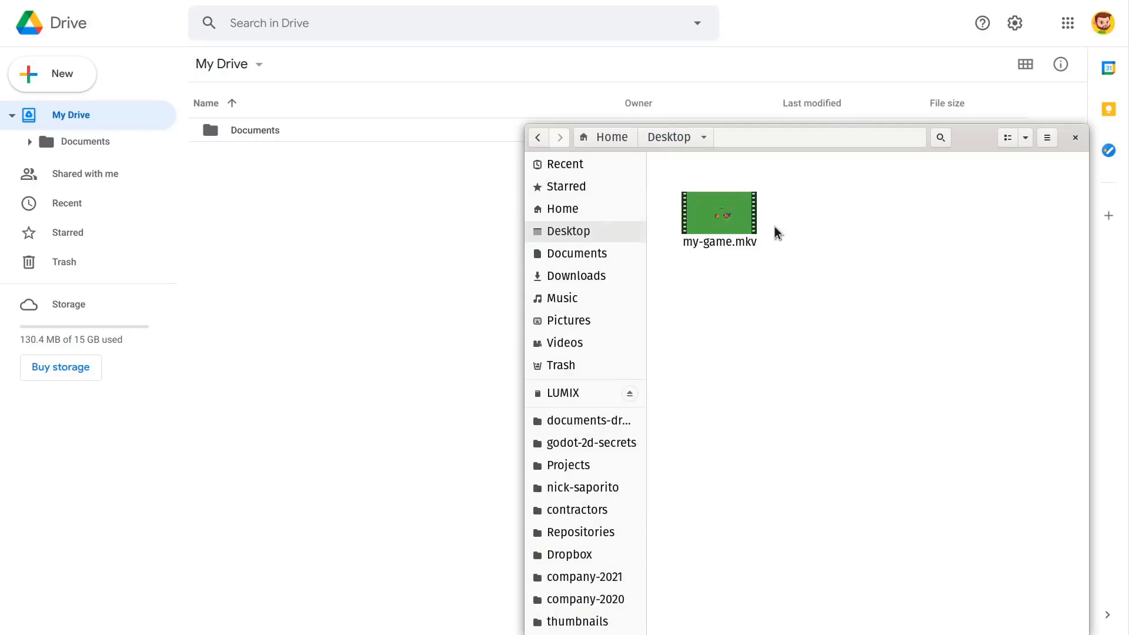
Subscribe to GDQuest and set how often its new-video notifications arrive
click(1073, 137)
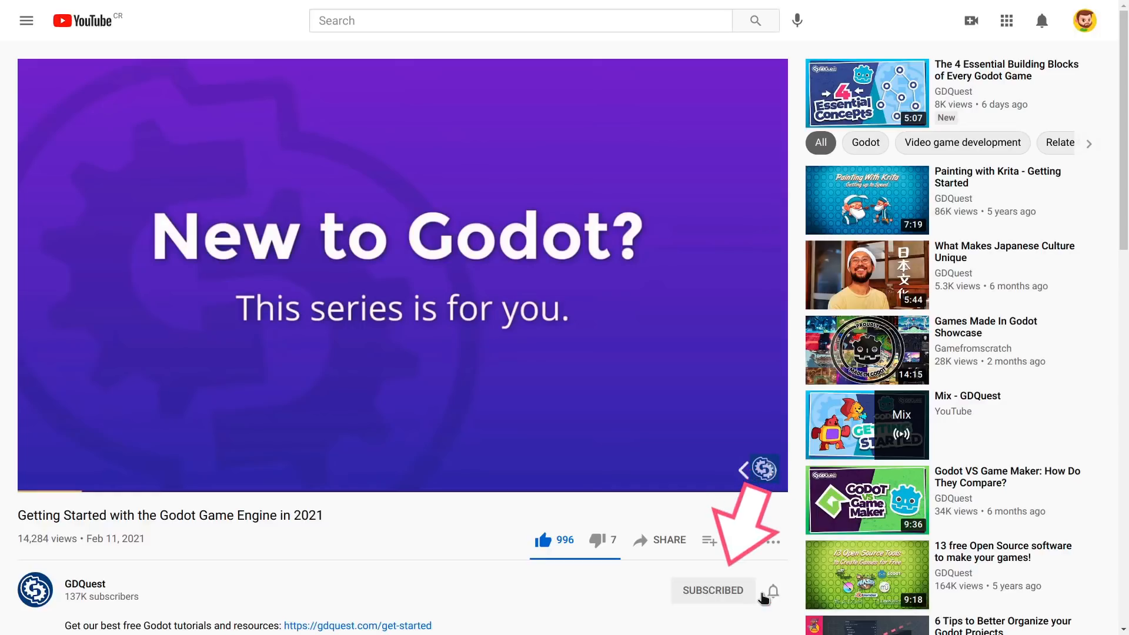
click(772, 590)
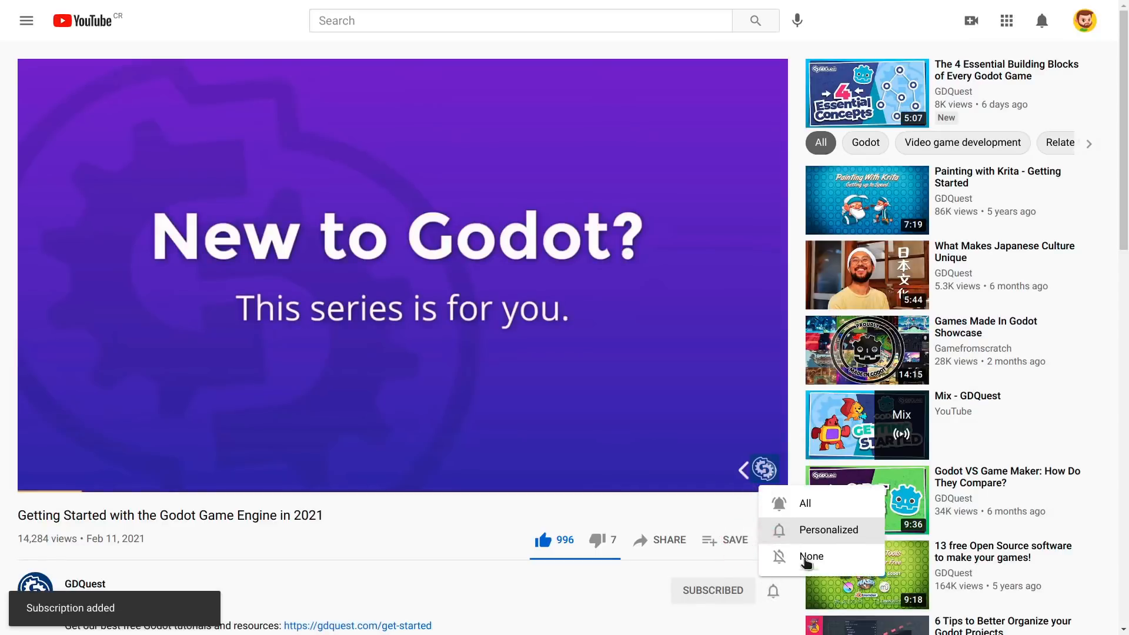
click(828, 530)
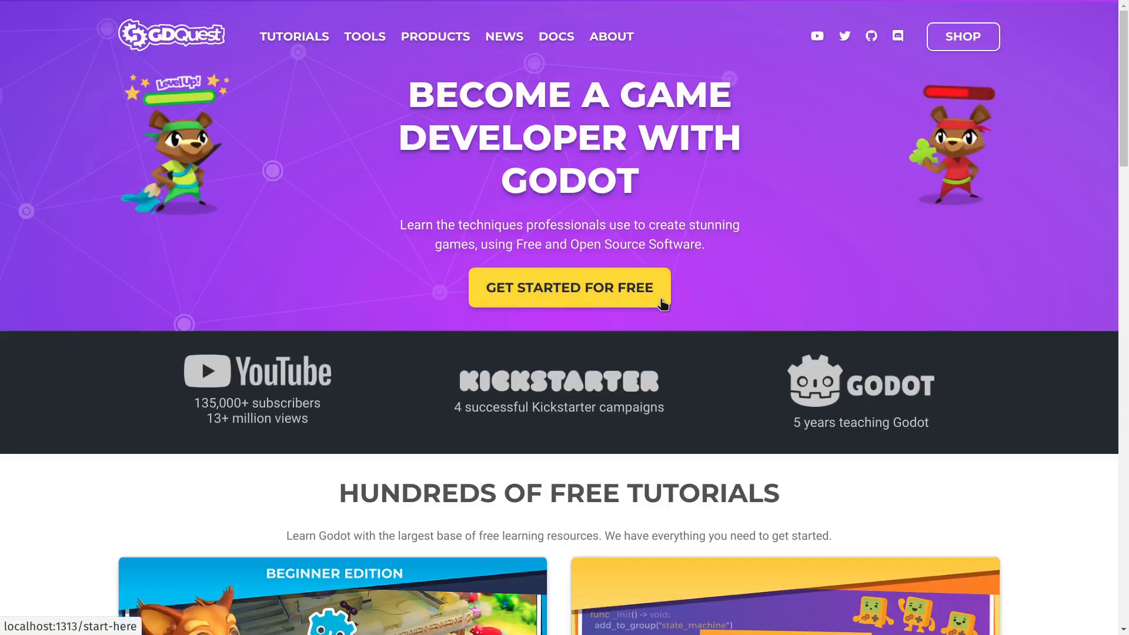
Open the free Get Started With Godot guide and scroll through its beginner course introduction
click(568, 288)
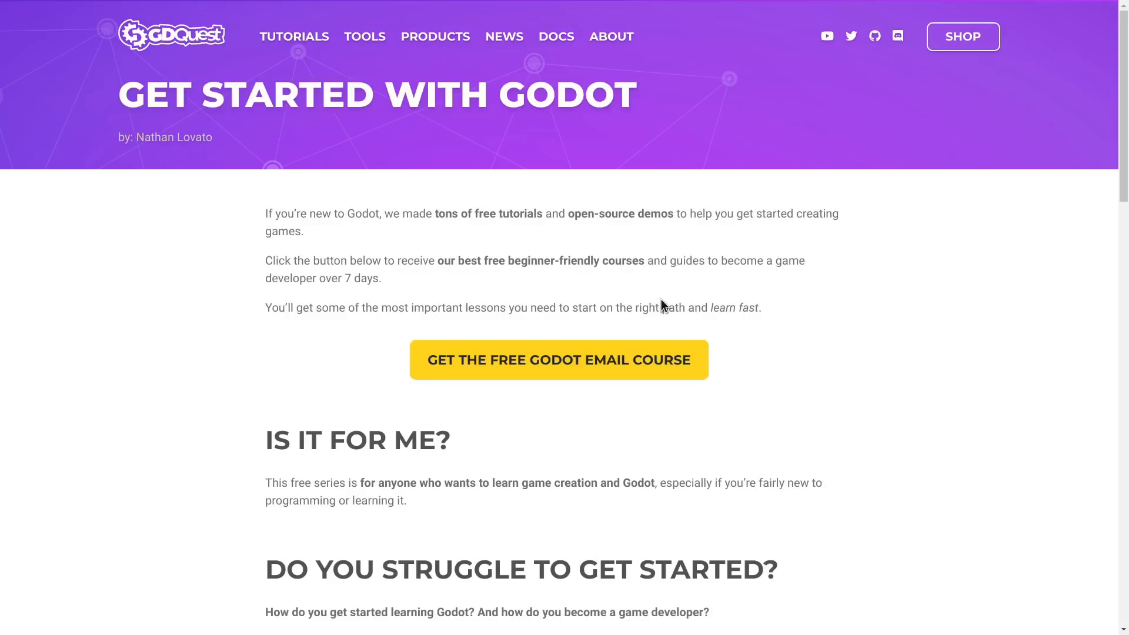
scroll(down, 3)
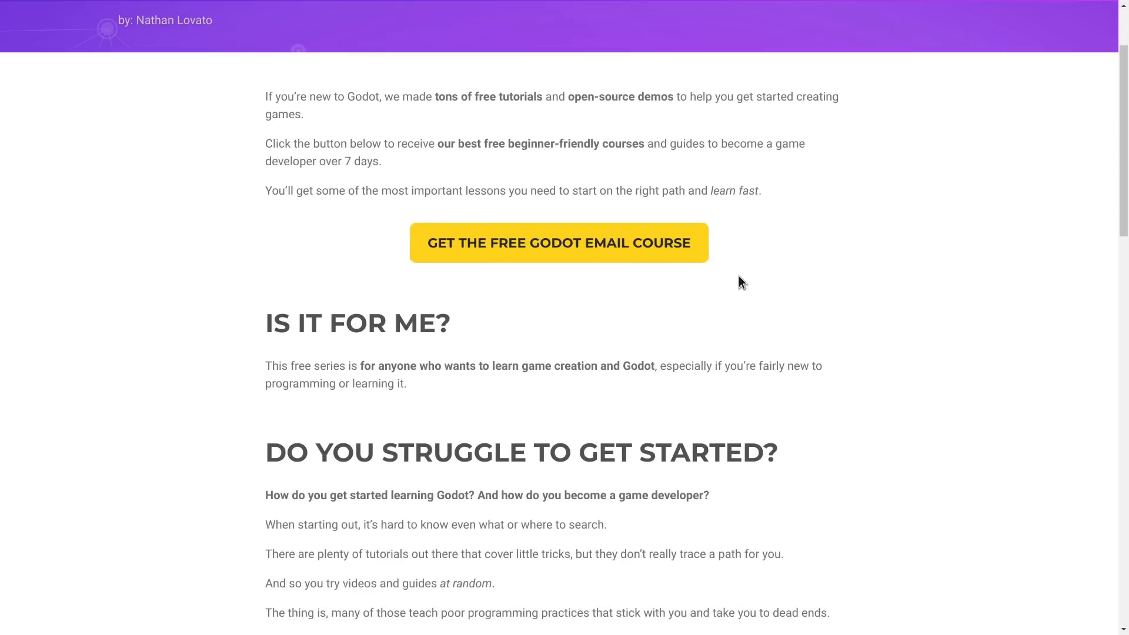
scroll(down, 3)
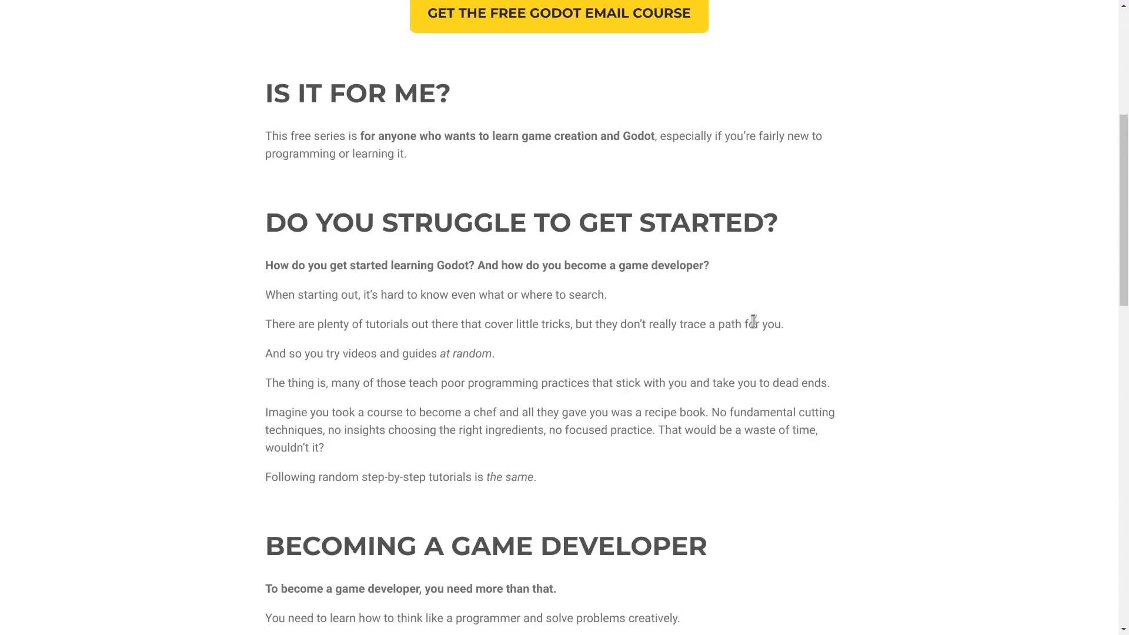
scroll(down, 3)
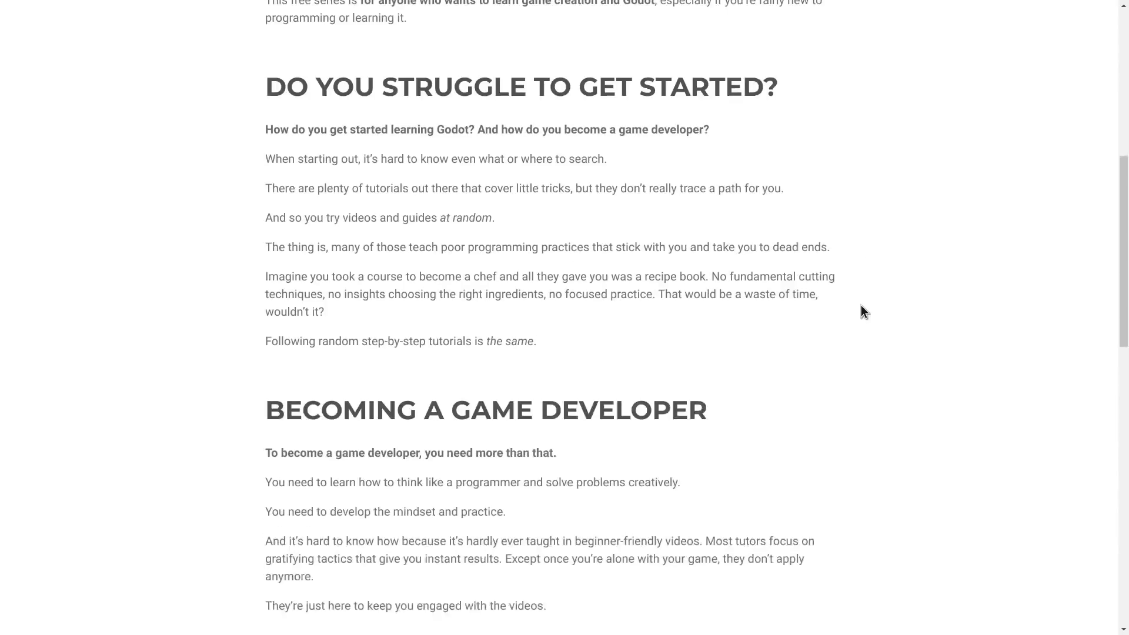